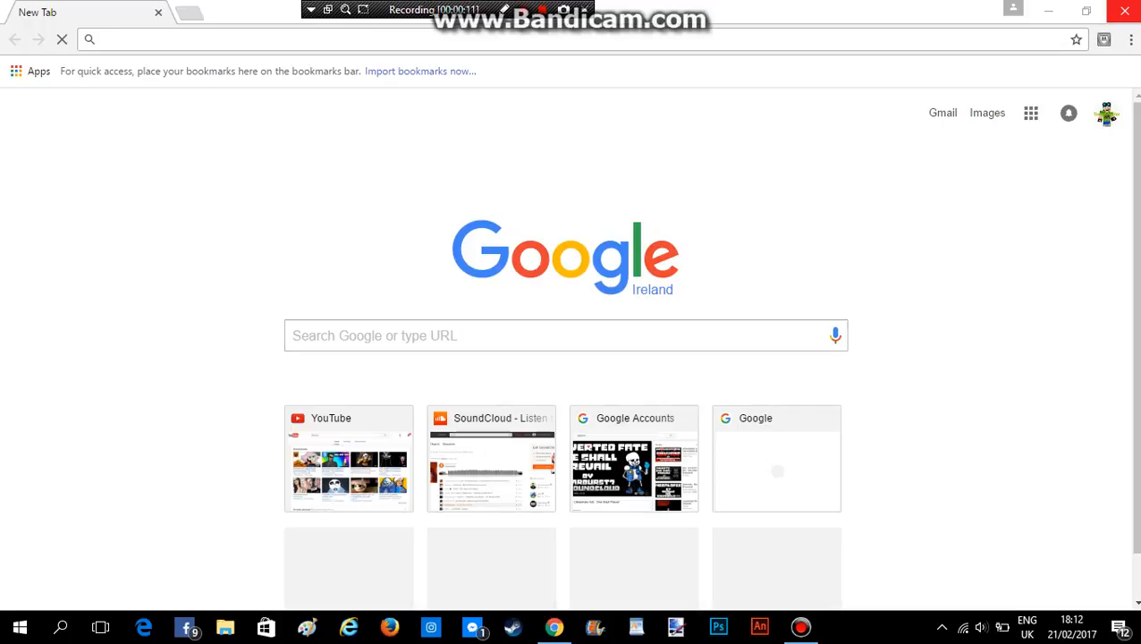
- Bring up Google Chrome on a new tab with the Google search box ready
{"action": "left_click", "coordinate": [1125, 11]}
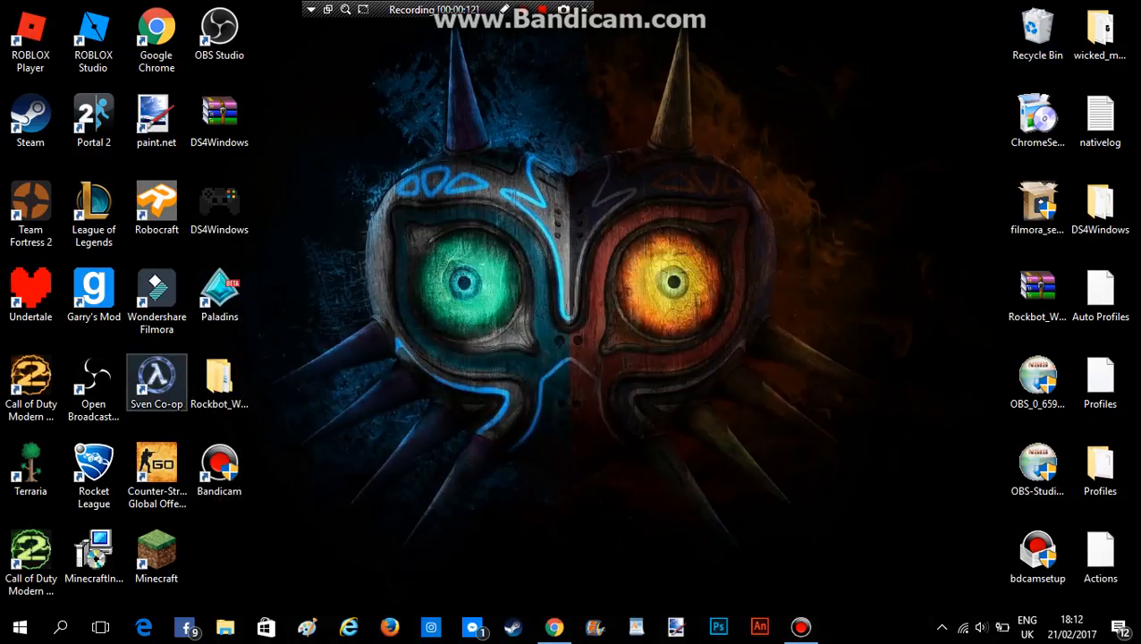
{"action": "left_click", "coordinate": [156, 118]}
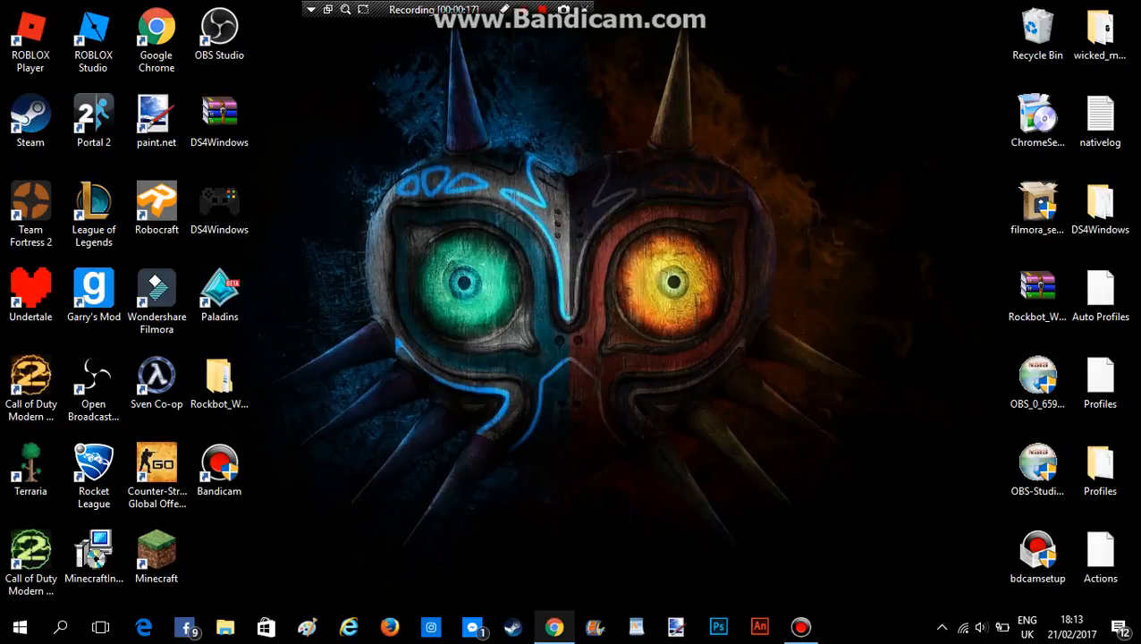
{"action": "left_click", "coordinate": [555, 627]}
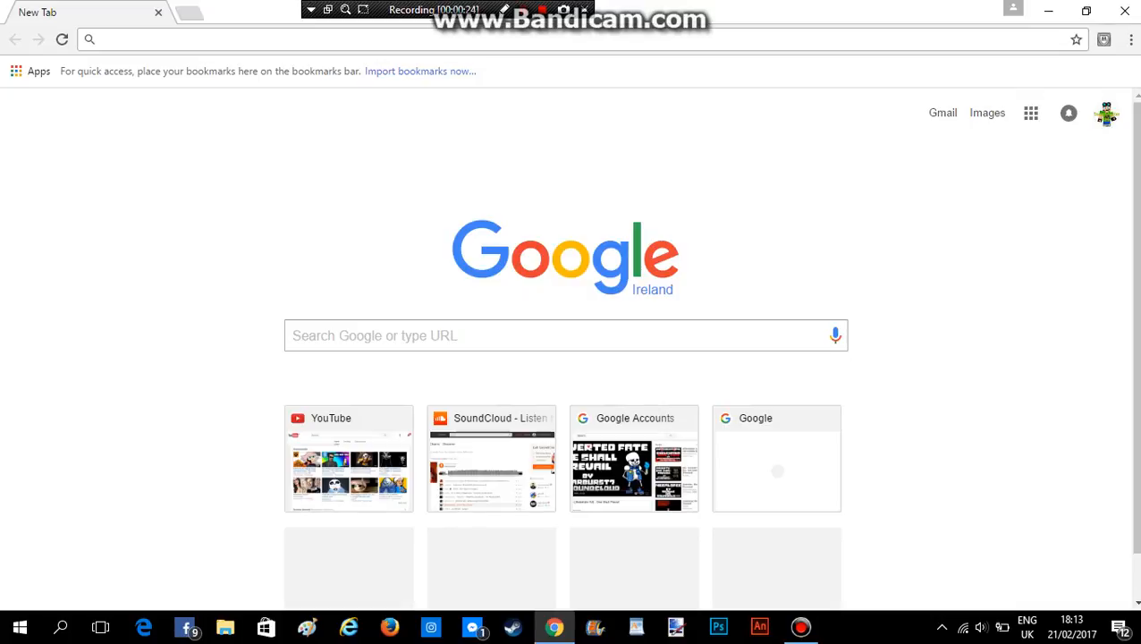
{"action": "left_click", "coordinate": [566, 336]}
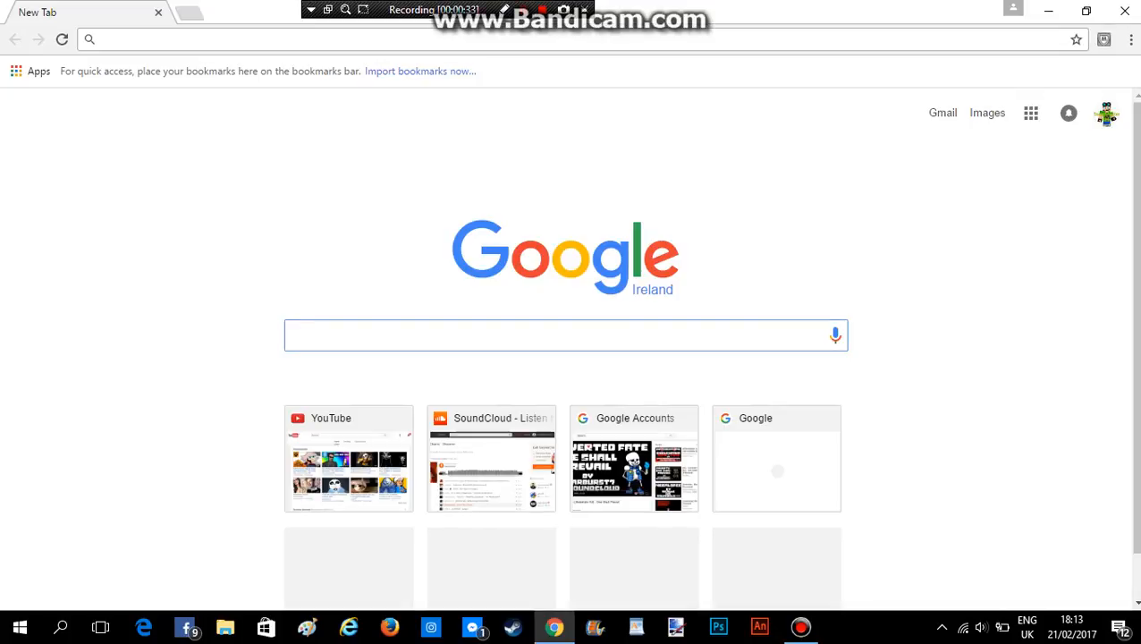
{"action": "left_click", "coordinate": [566, 335]}
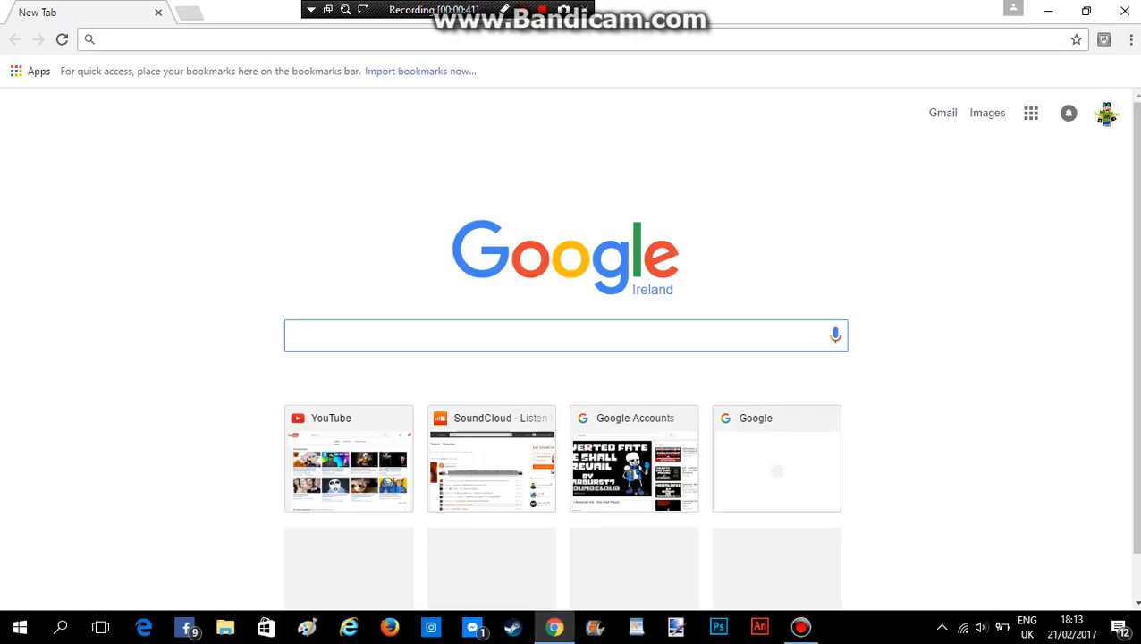
- Go to getpaint.net and scroll through the home page to the paint.net 4.0.13 download link
{"action": "left_click", "coordinate": [563, 334]}
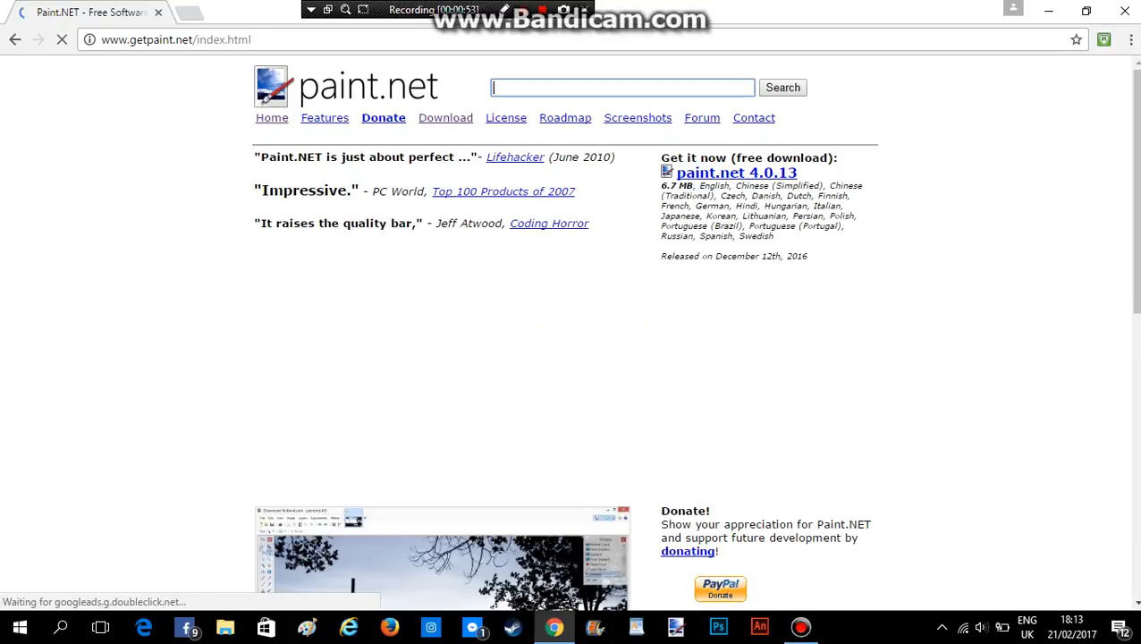
{"action": "scroll", "scroll_direction": "down", "scroll_amount": 3}
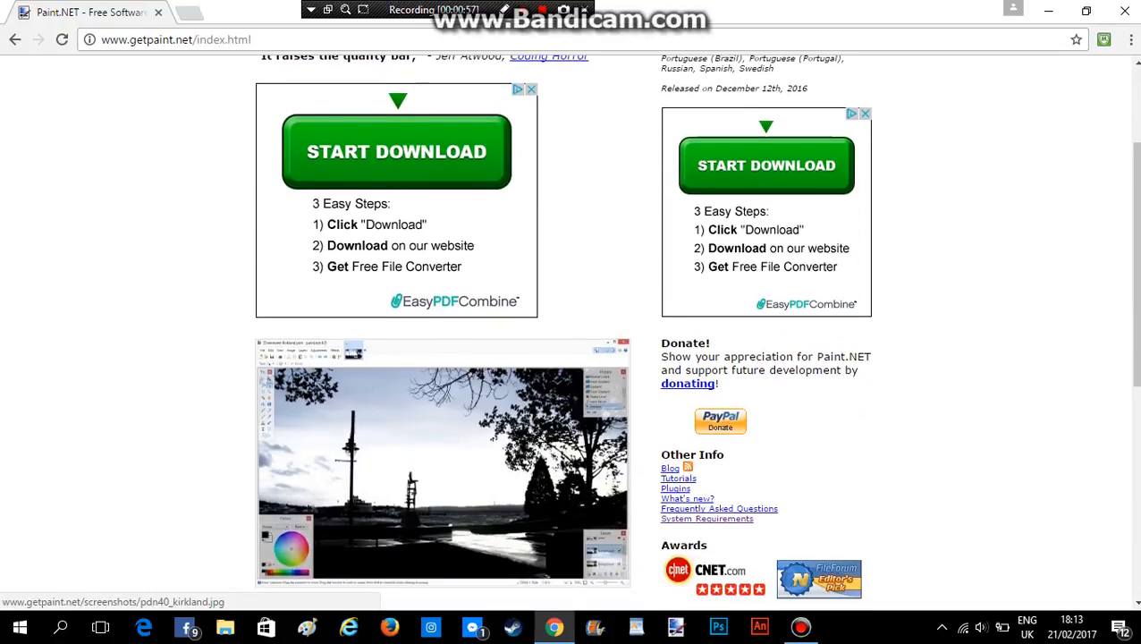
{"action": "scroll", "scroll_direction": "down", "scroll_amount": 3}
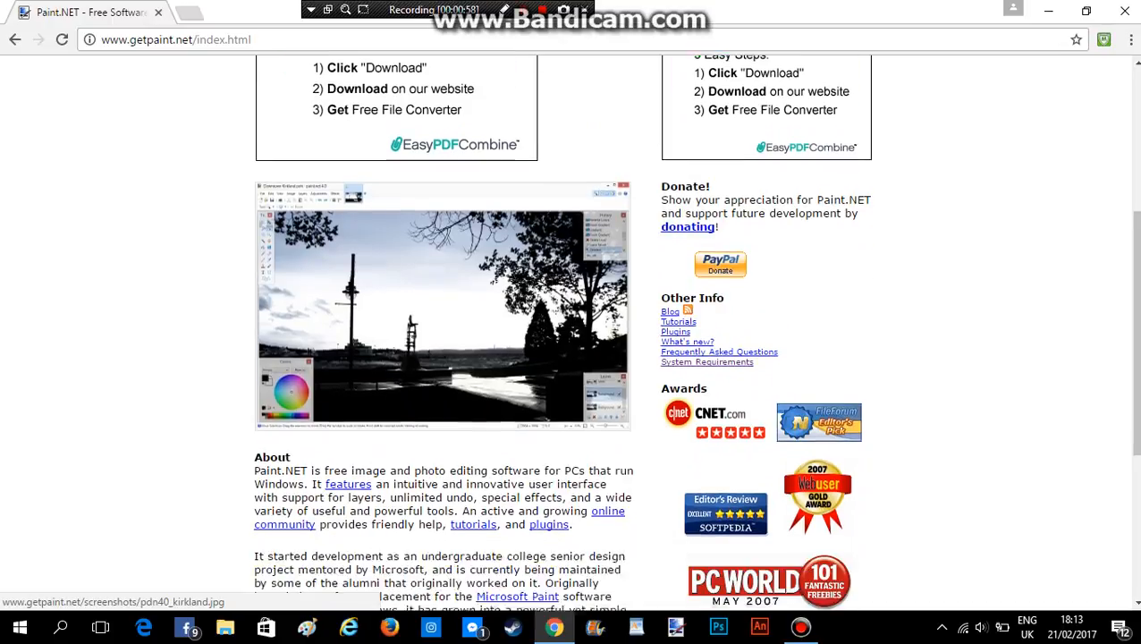
{"action": "scroll", "scroll_direction": "down", "scroll_amount": 3}
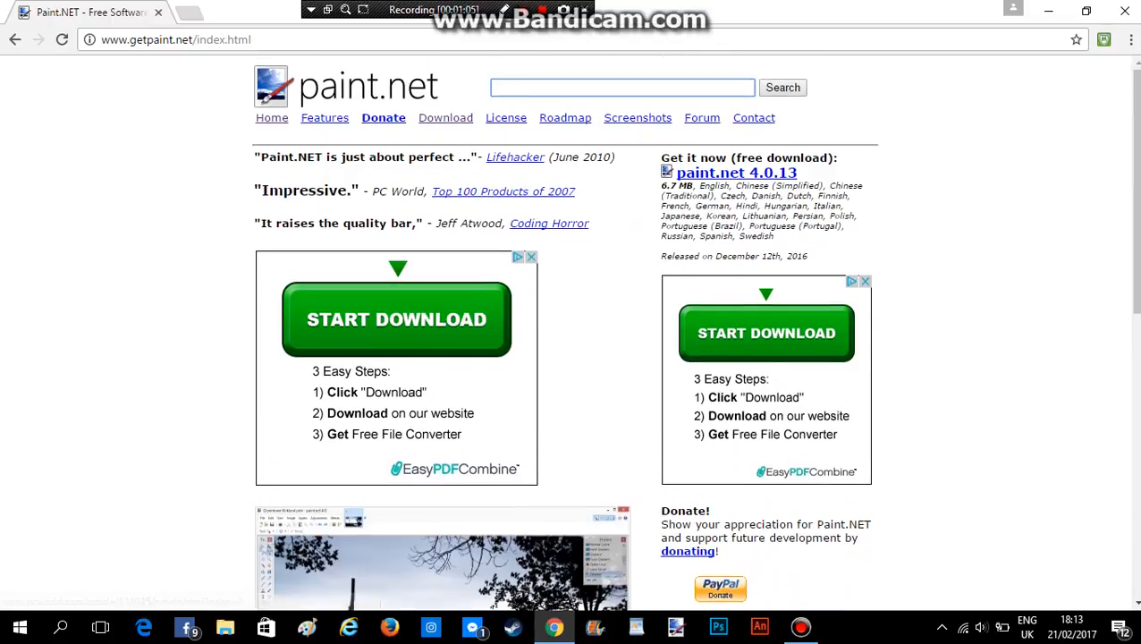
- Follow the paint.net 4.0.13 link to the dotpdn.com free download page and start the download
{"action": "left_click", "coordinate": [445, 118]}
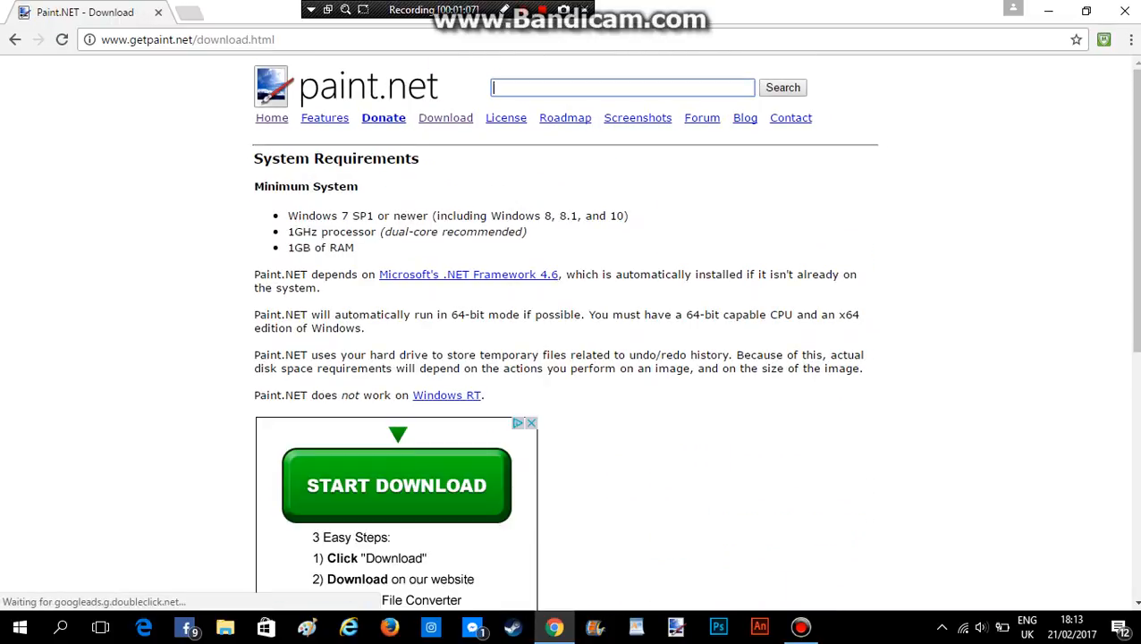
{"action": "scroll", "scroll_direction": "down", "scroll_amount": 3}
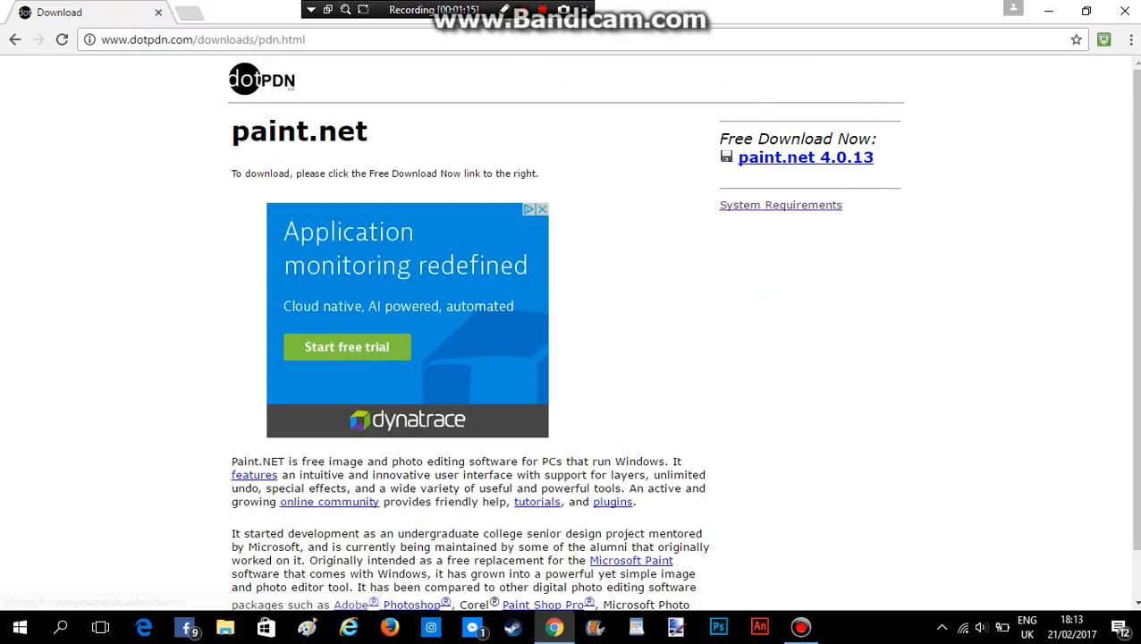
{"action": "scroll", "scroll_direction": "down", "scroll_amount": 3}
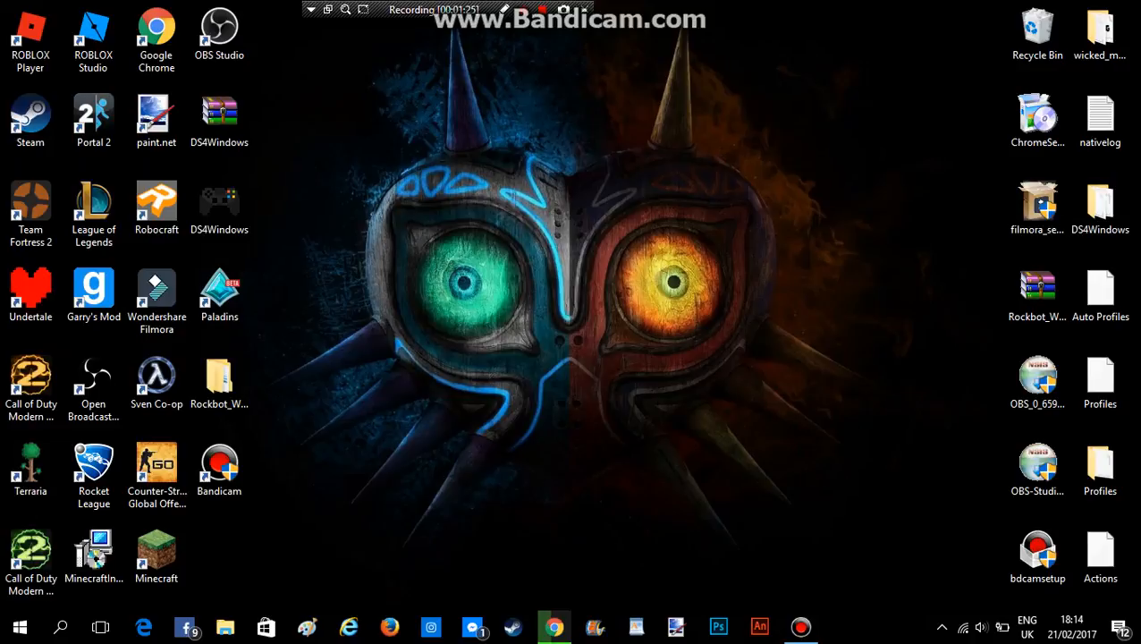
- Open File Explorer on the Downloads folder holding the paint.net.4.0.13.install archive
{"action": "right_click", "coordinate": [156, 116]}
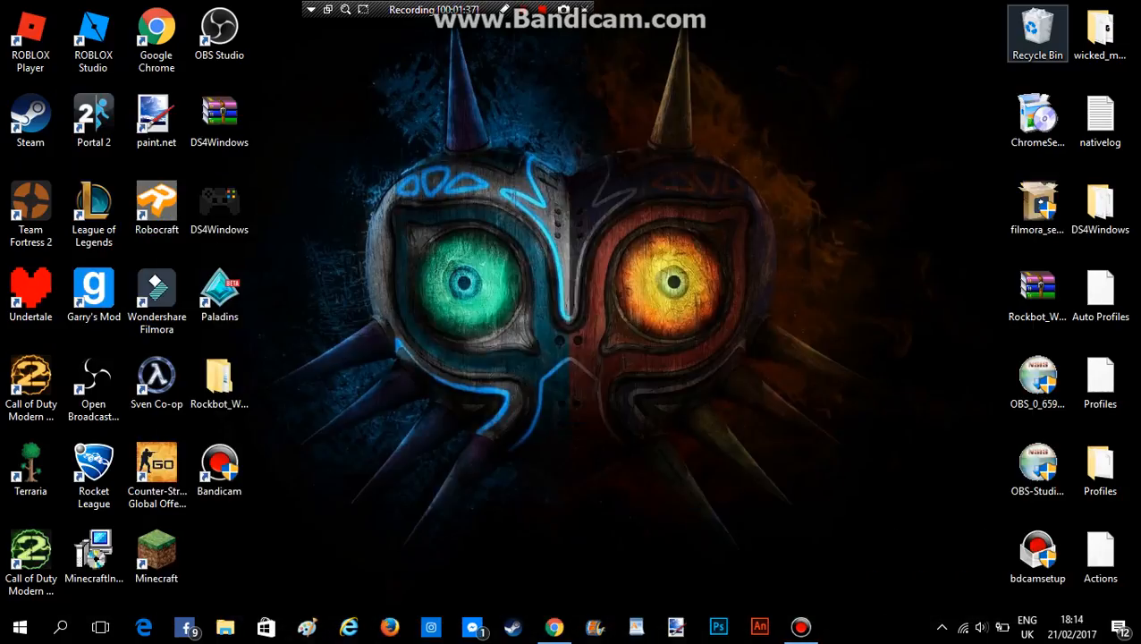
{"action": "left_click", "coordinate": [226, 627]}
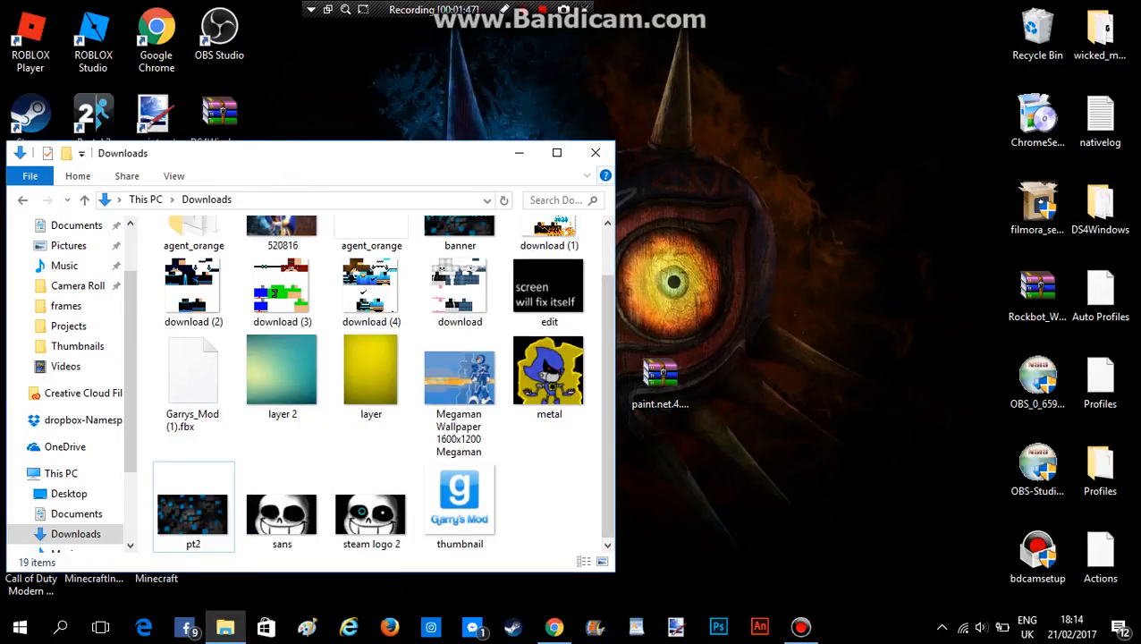
- Extract the paint.net.4.0.13.install archive into its own folder with WinRAR
{"action": "right_click", "coordinate": [660, 390]}
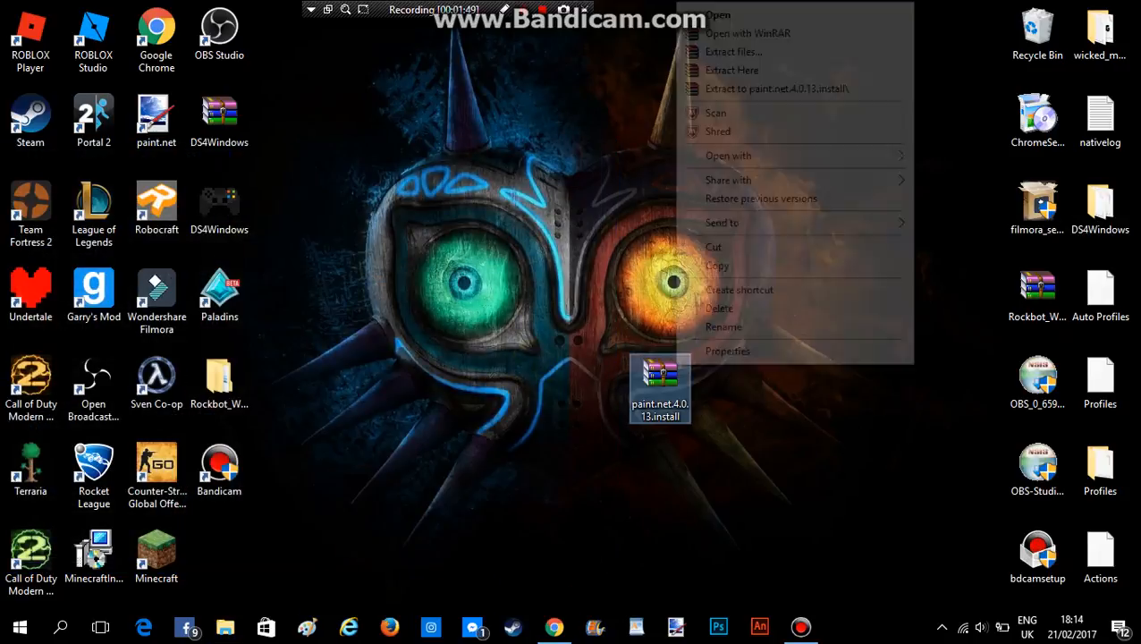
{"action": "left_click", "coordinate": [734, 50]}
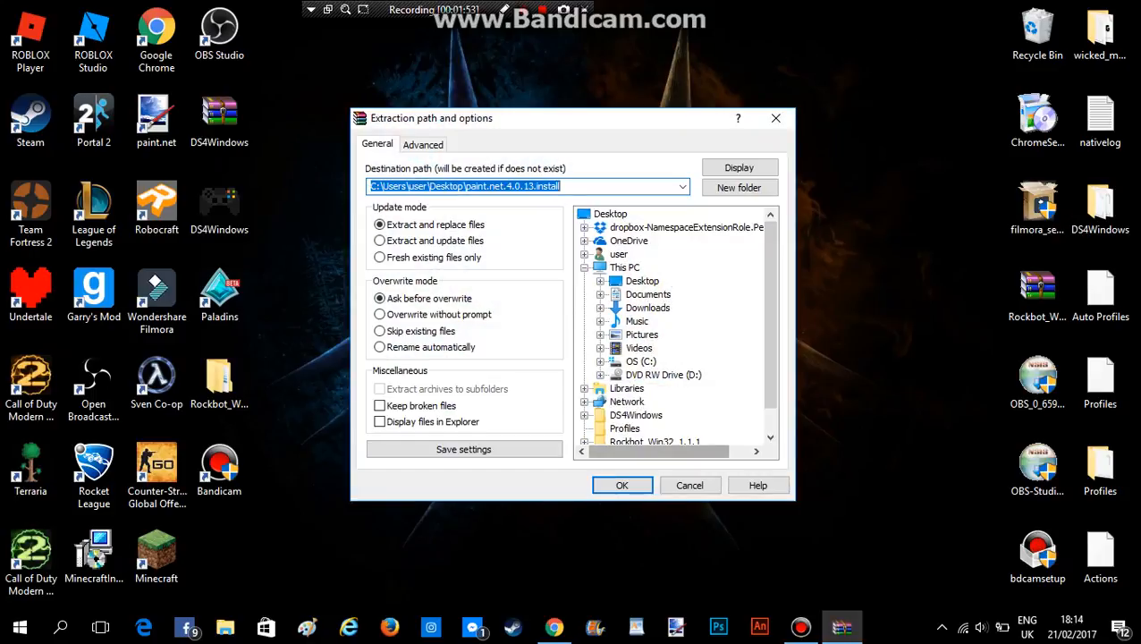
{"action": "left_click", "coordinate": [623, 484]}
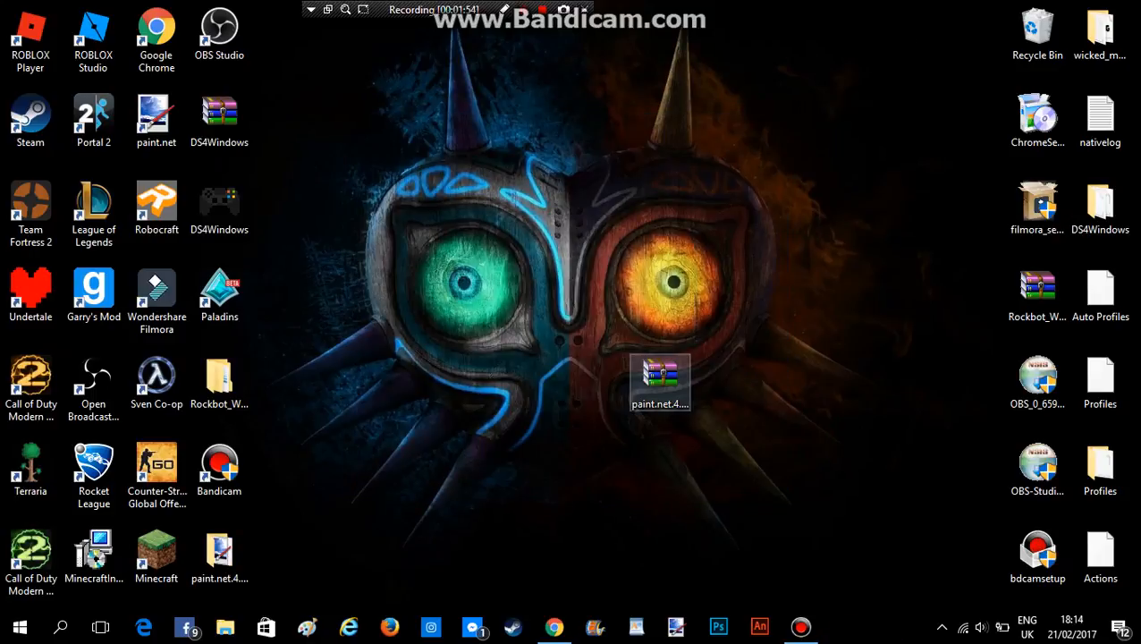
- Move the extracted paint.net 4.0.13 installer onto the desktop and close the empty folder
{"action": "left_click_drag", "start_coordinate": [660, 376], "coordinate": [218, 554]}
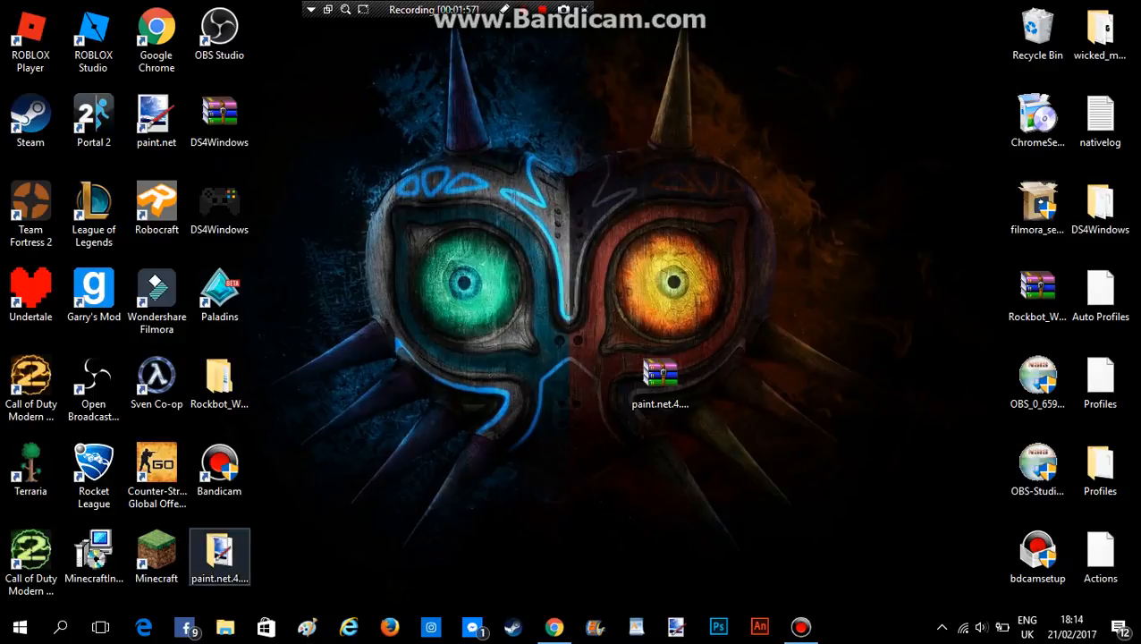
{"action": "double_click", "coordinate": [218, 555]}
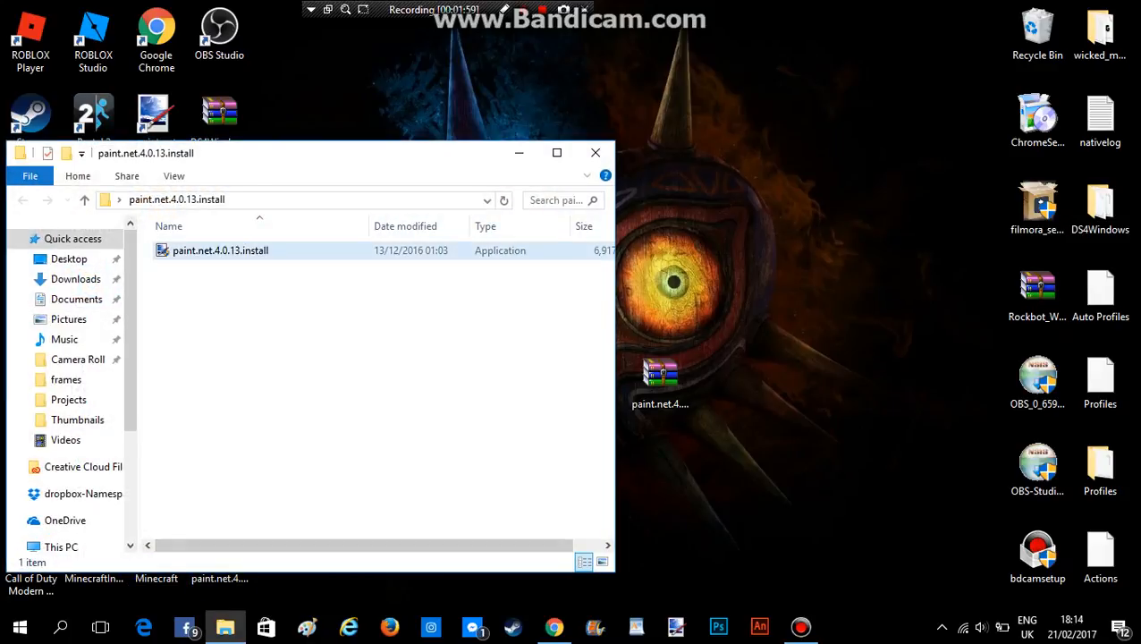
{"action": "left_click", "coordinate": [220, 250]}
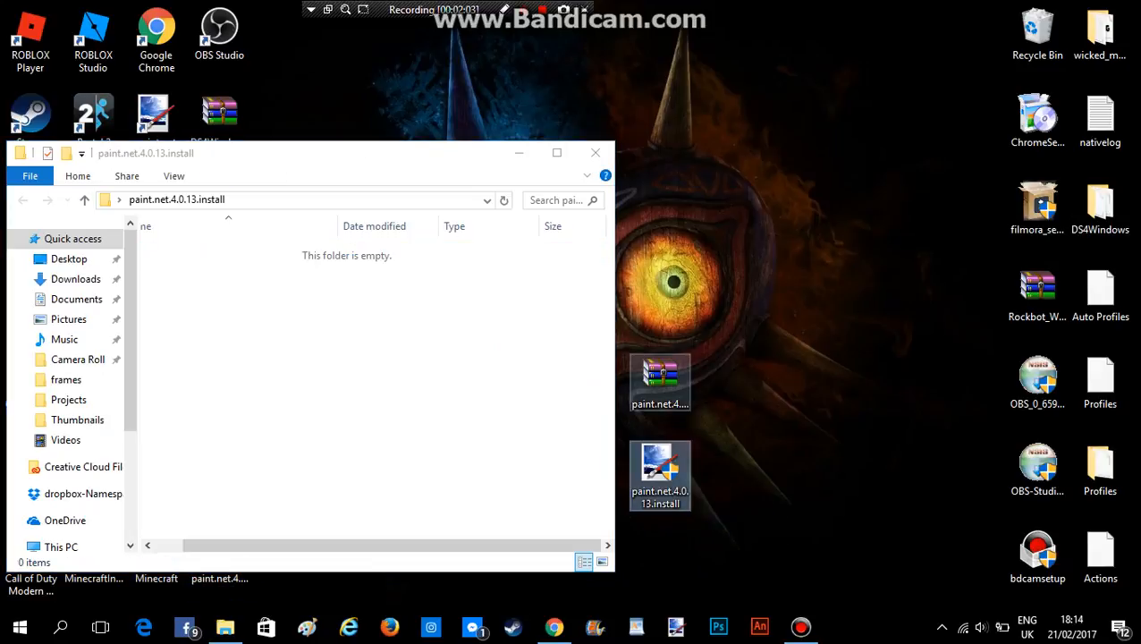
{"action": "left_click", "coordinate": [596, 152]}
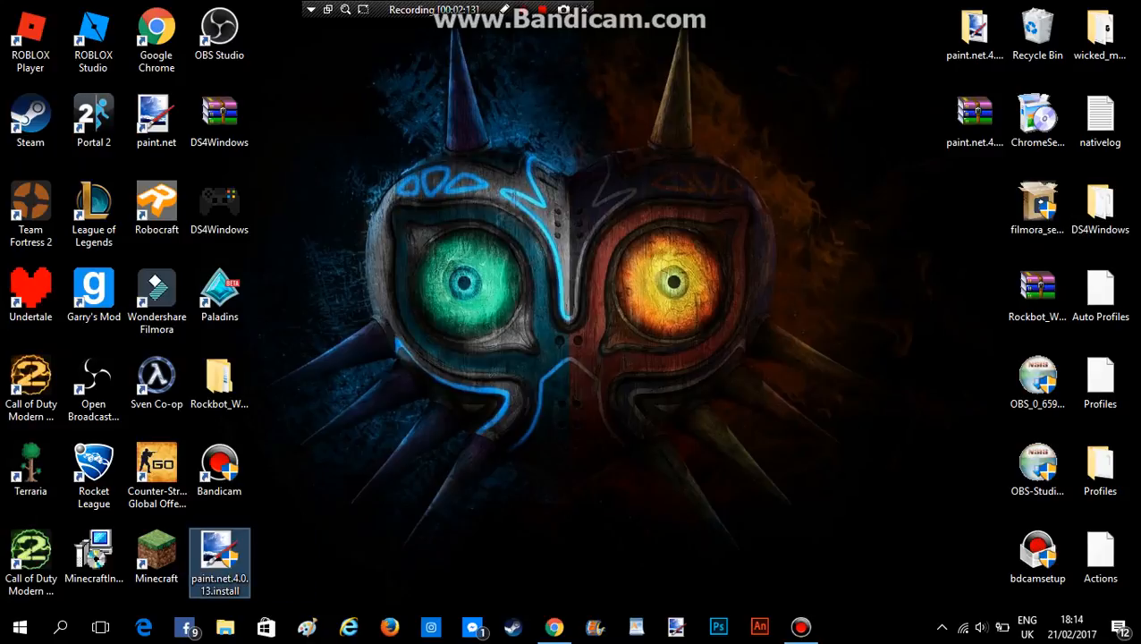
- Launch the paint.net.4.0.13.install installer from the desktop
{"action": "double_click", "coordinate": [218, 562]}
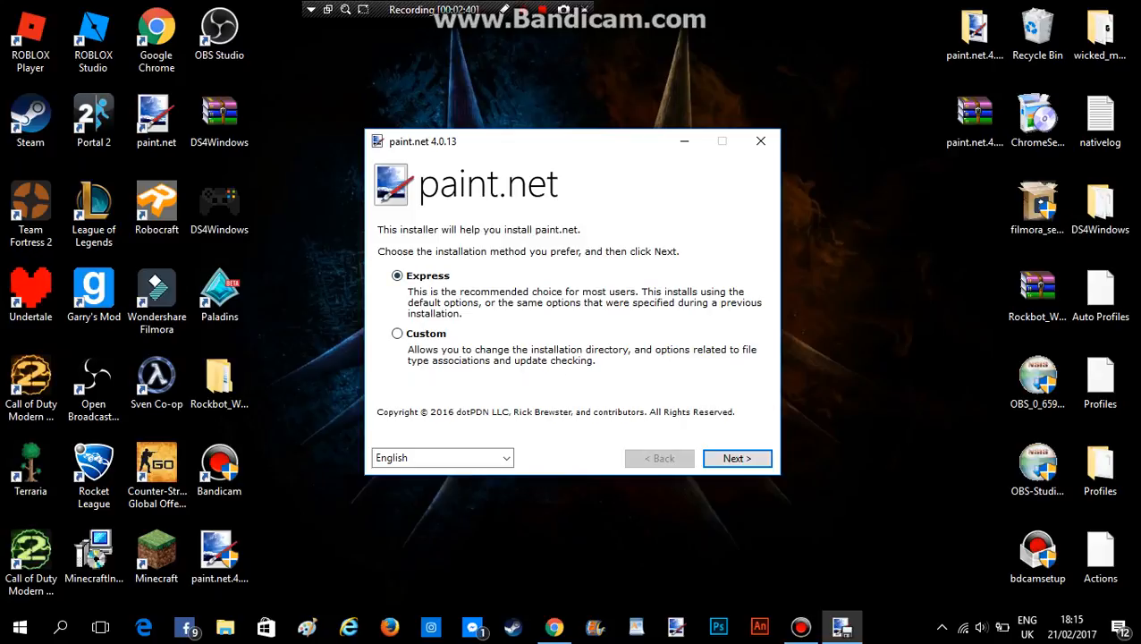
- Install paint.net 4.0.13 with Express setup, agreeing to the license, and finish into a blank untitled image
{"action": "left_click", "coordinate": [737, 458]}
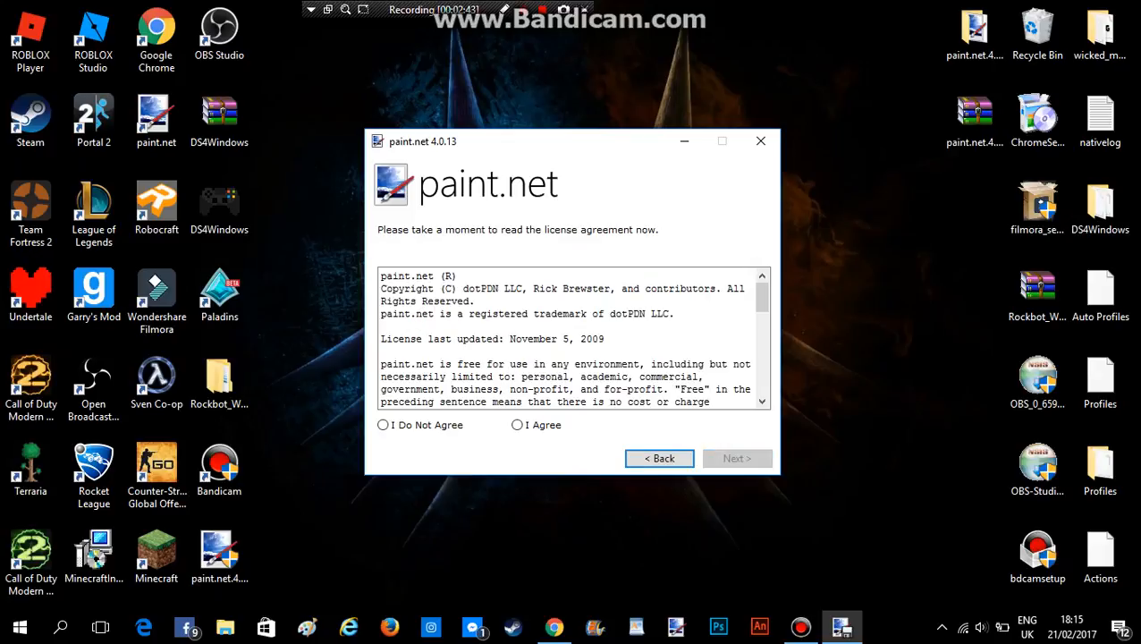
{"action": "left_click", "coordinate": [515, 426]}
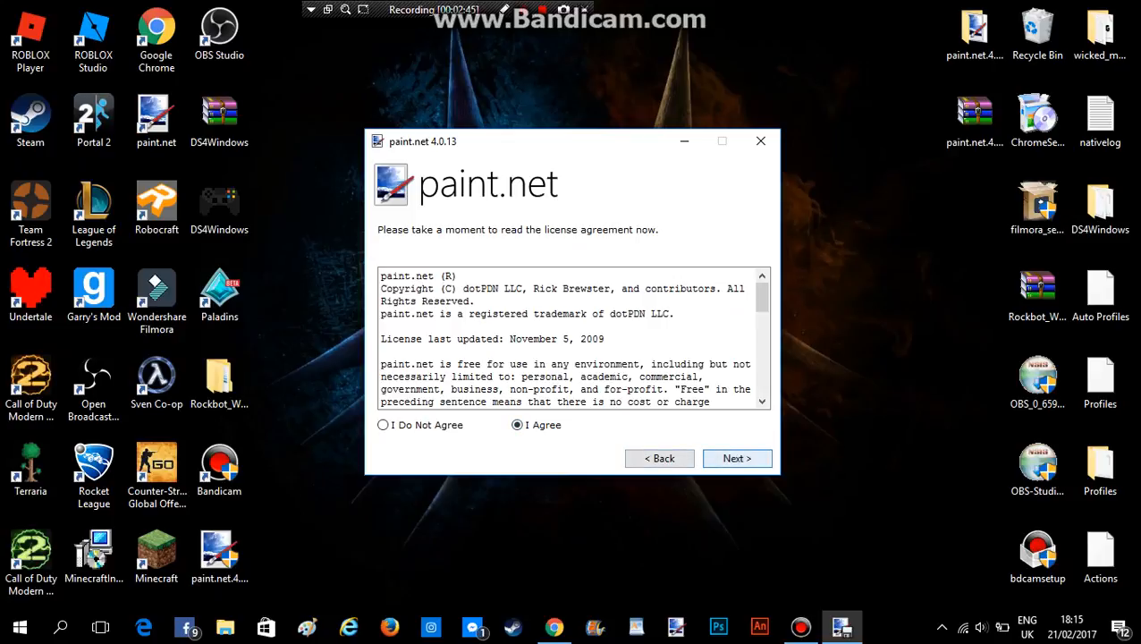
{"action": "left_click", "coordinate": [735, 458]}
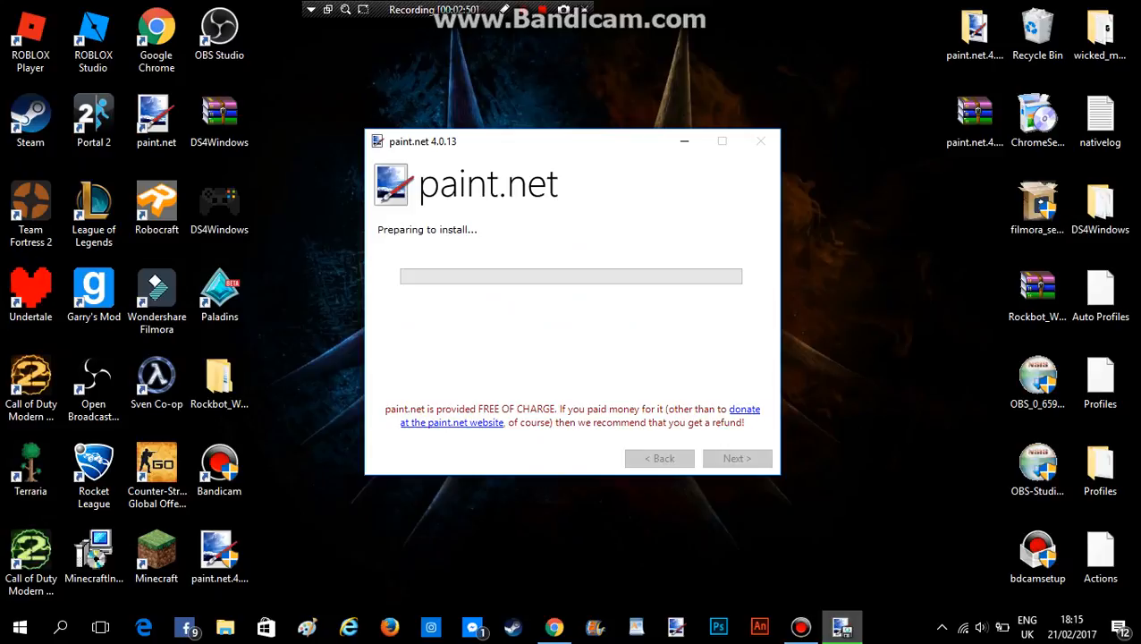
{"action": "left_click", "coordinate": [219, 121]}
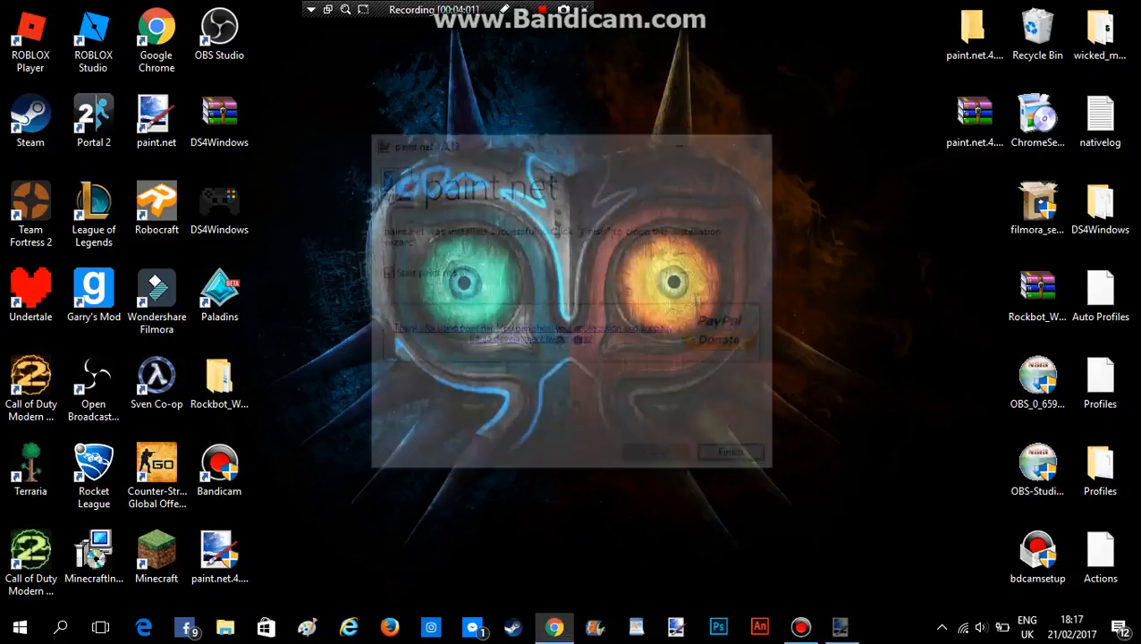
{"action": "left_click", "coordinate": [730, 451]}
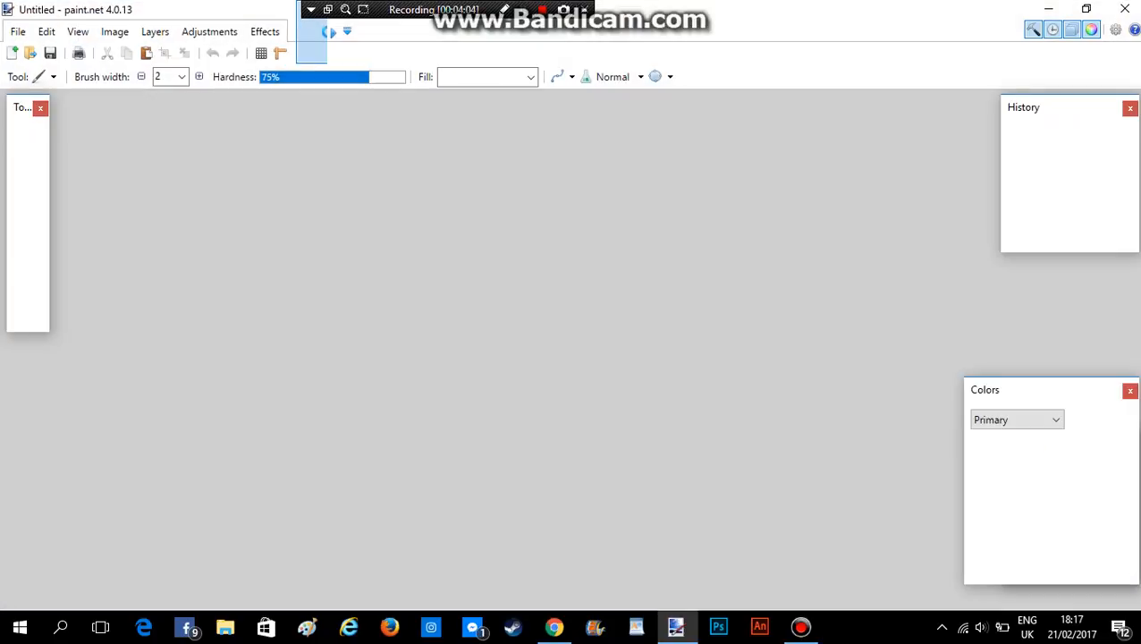